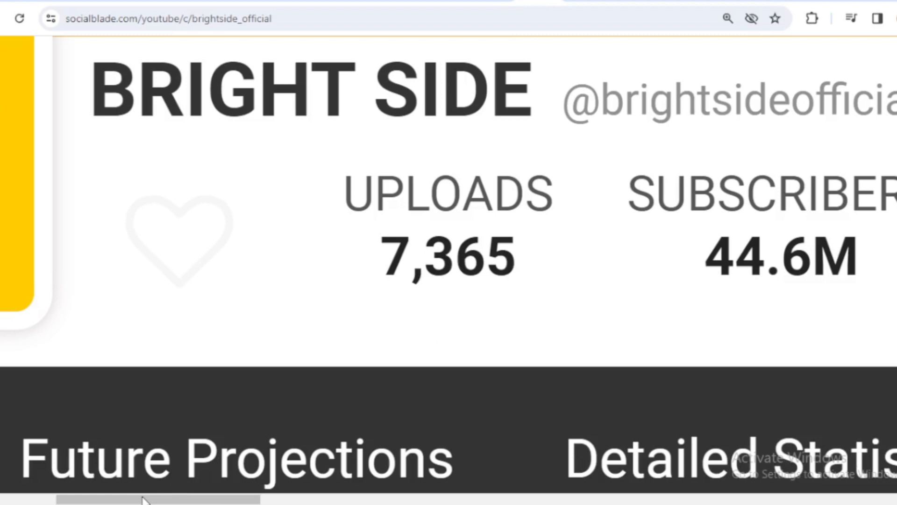
scroll("right", 3)
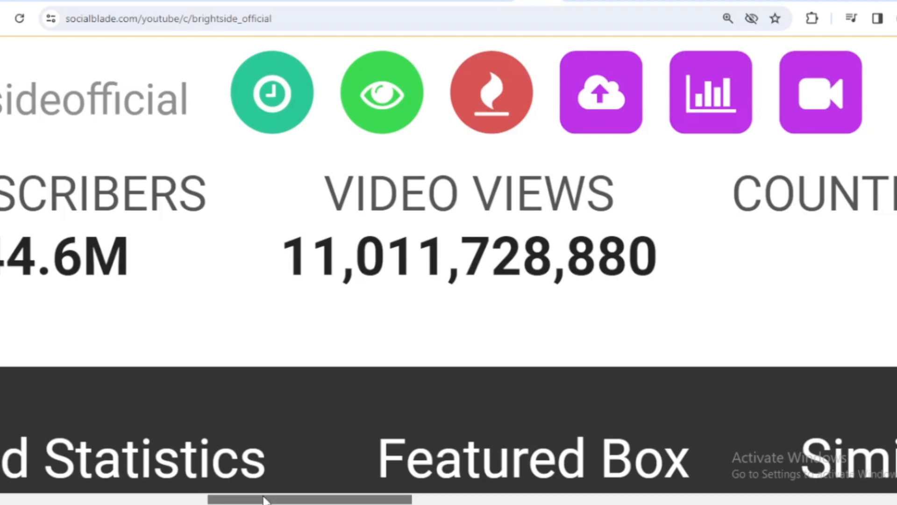
scroll("right", 3)
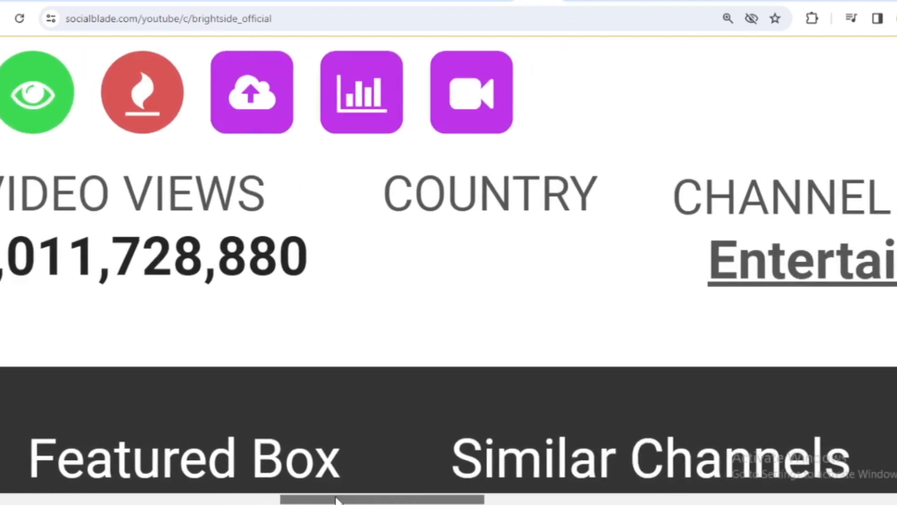
scroll("right", 3)
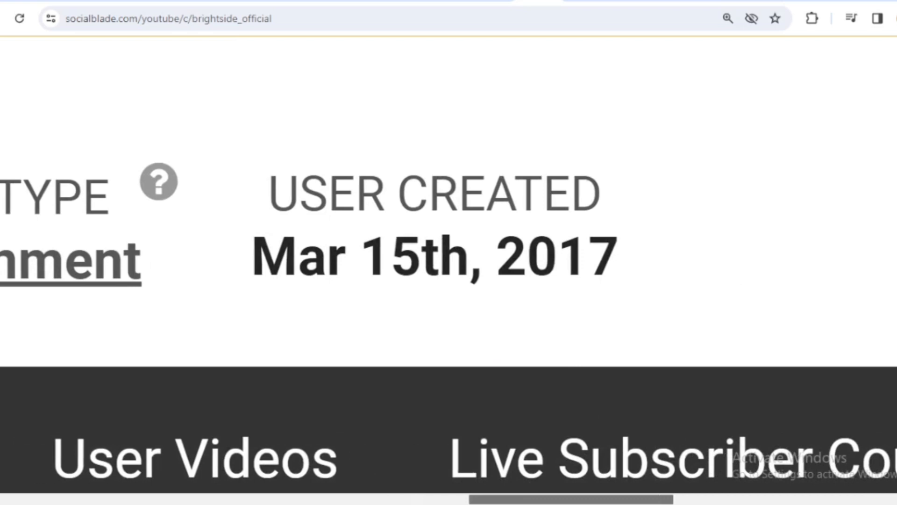
scroll("down", 3)
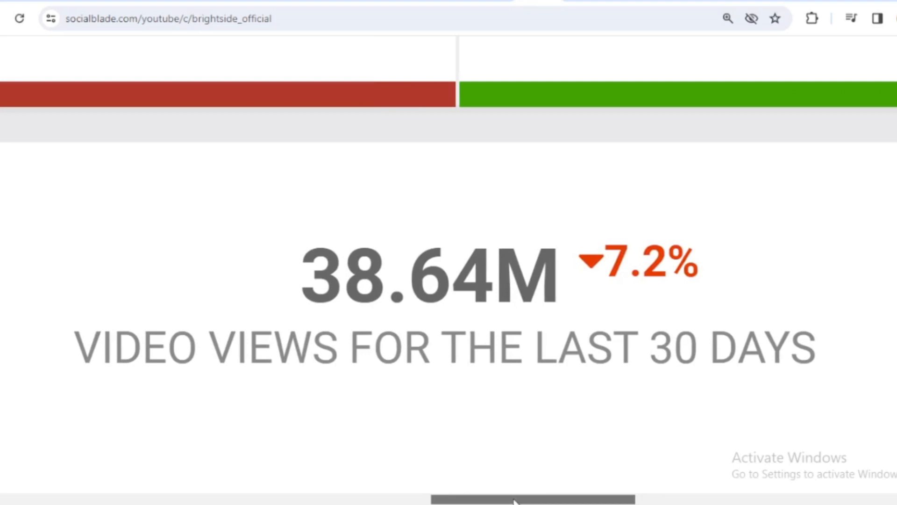
scroll("right", 3)
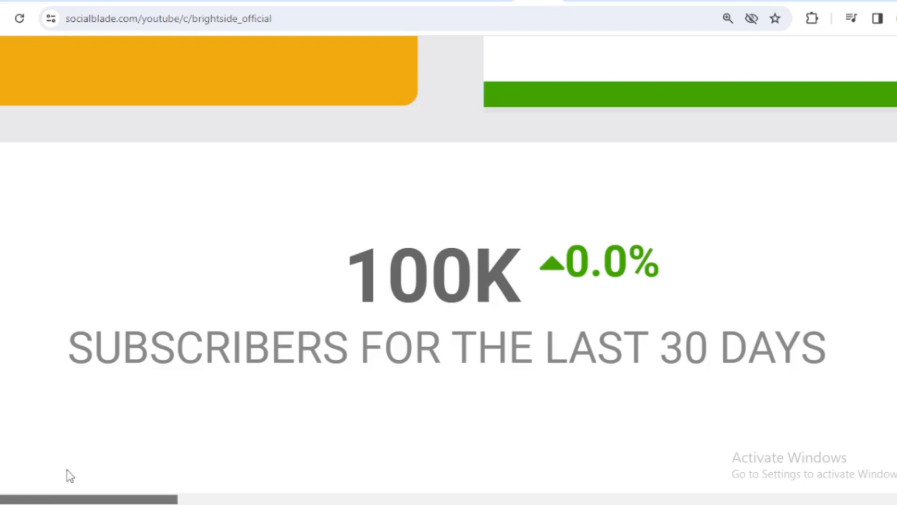
mouse_move(32, 503)
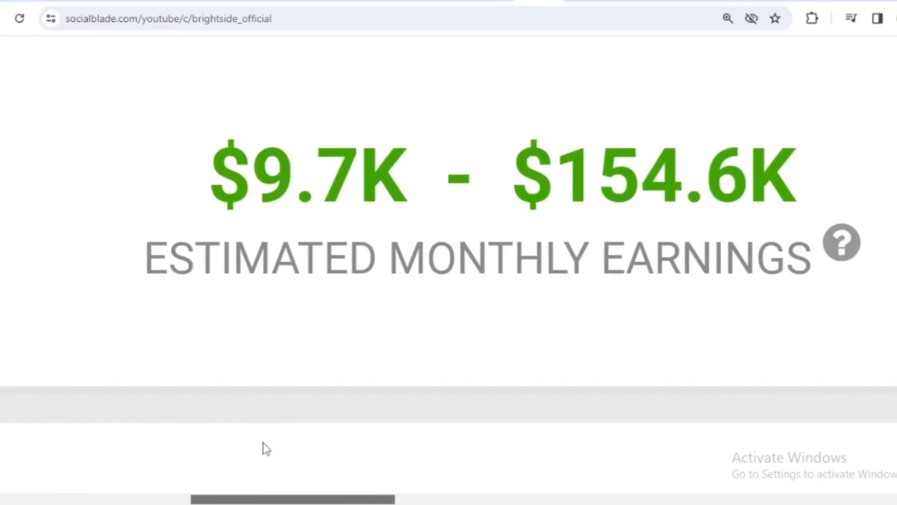
mouse_move(274, 431)
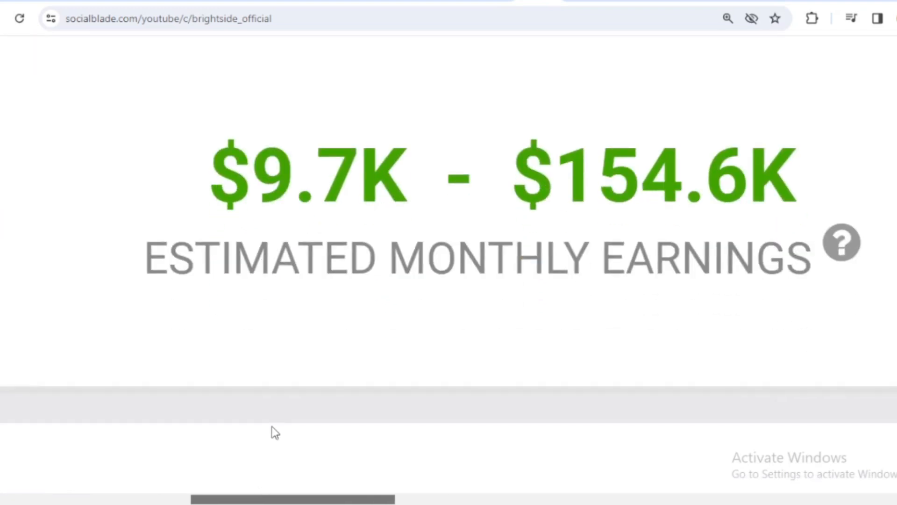